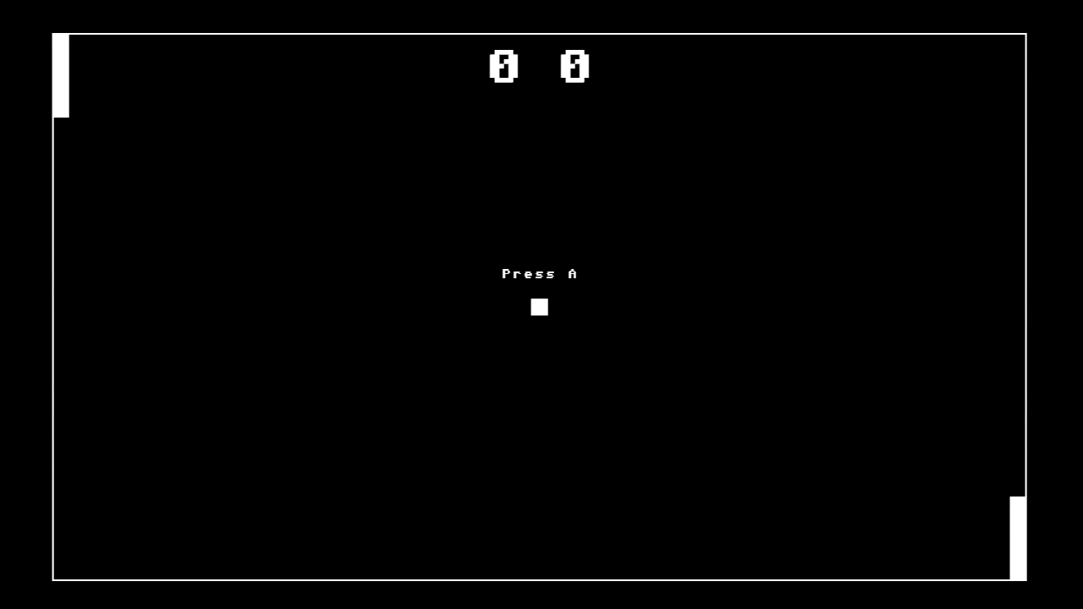
{"action": "key", "text": "a"}
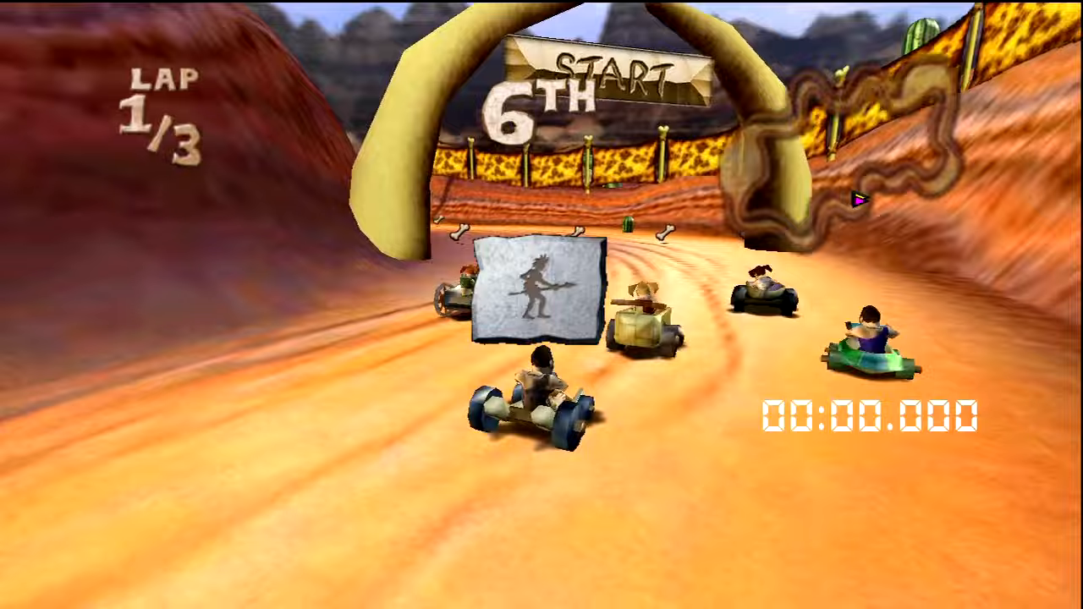